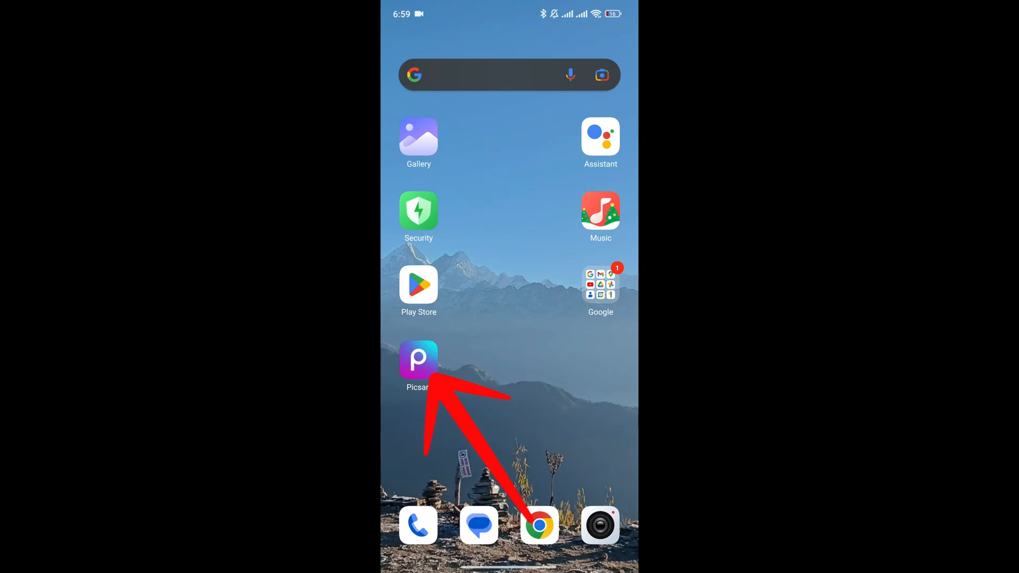
- Launch Picsart and start a new project from the Create screen
left_click(419, 358)
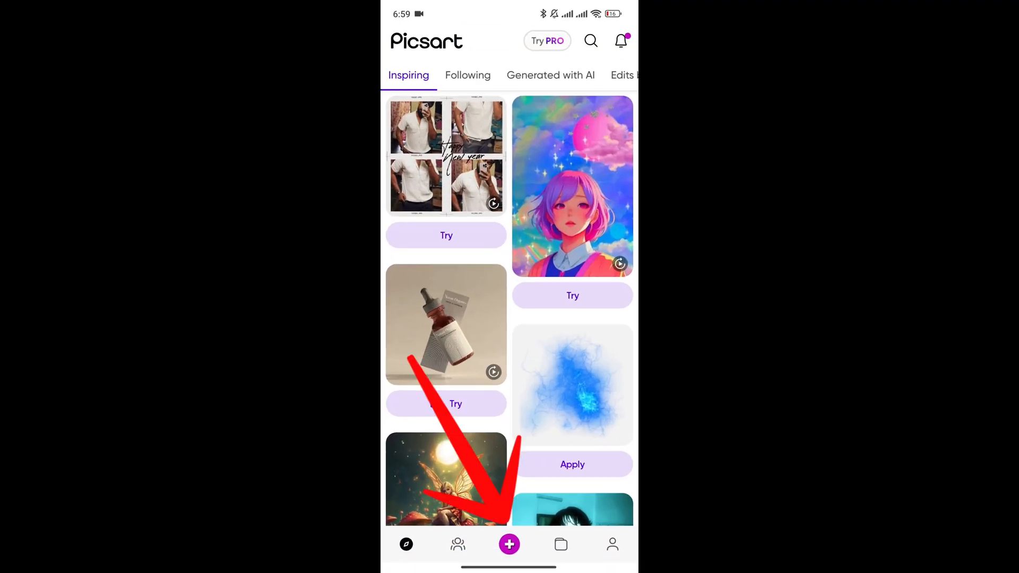
left_click(508, 545)
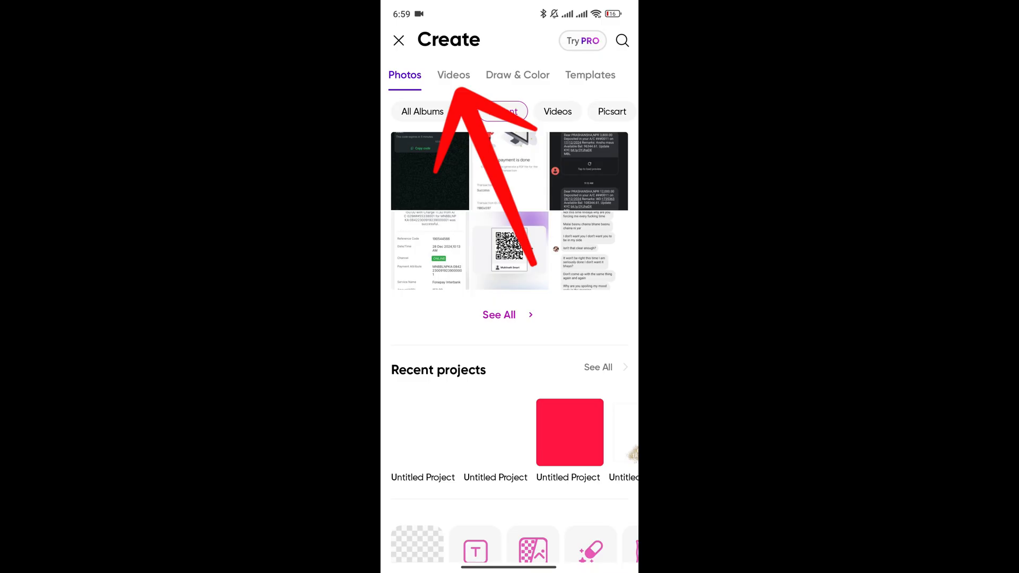
- Pick the 00:04 lantern clip from device videos and continue into the editor
left_click(454, 75)
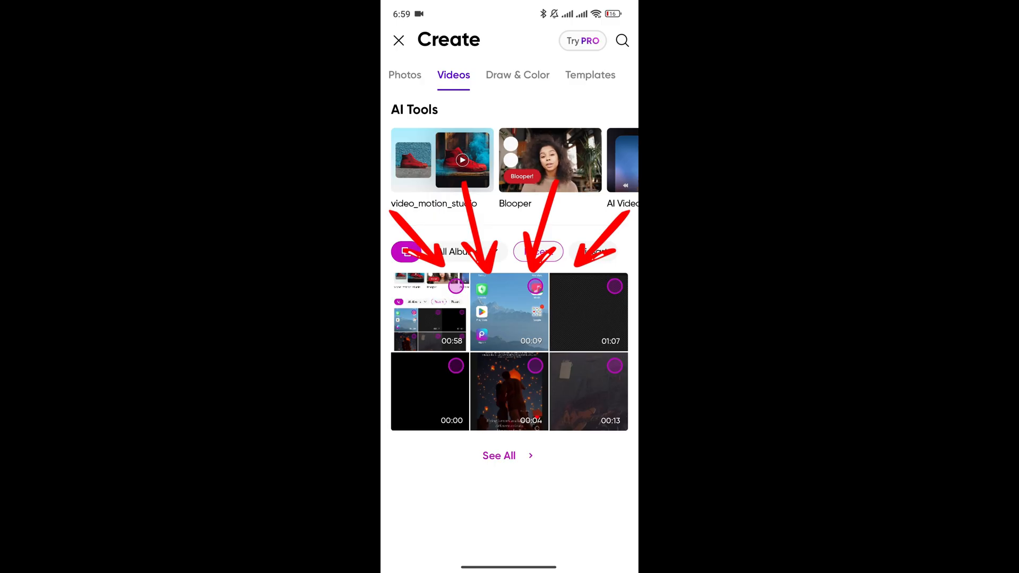
left_click(509, 391)
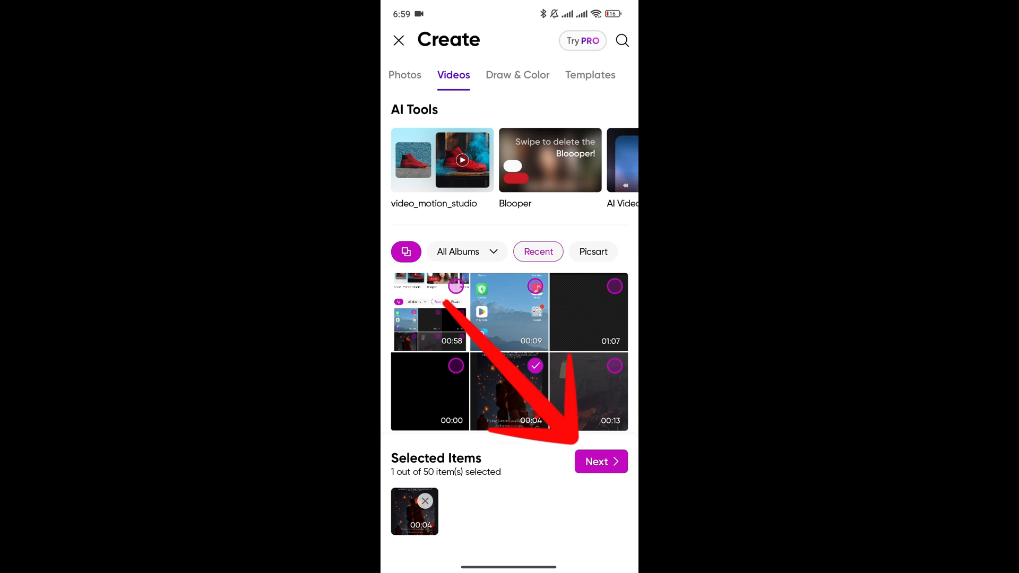
left_click(599, 462)
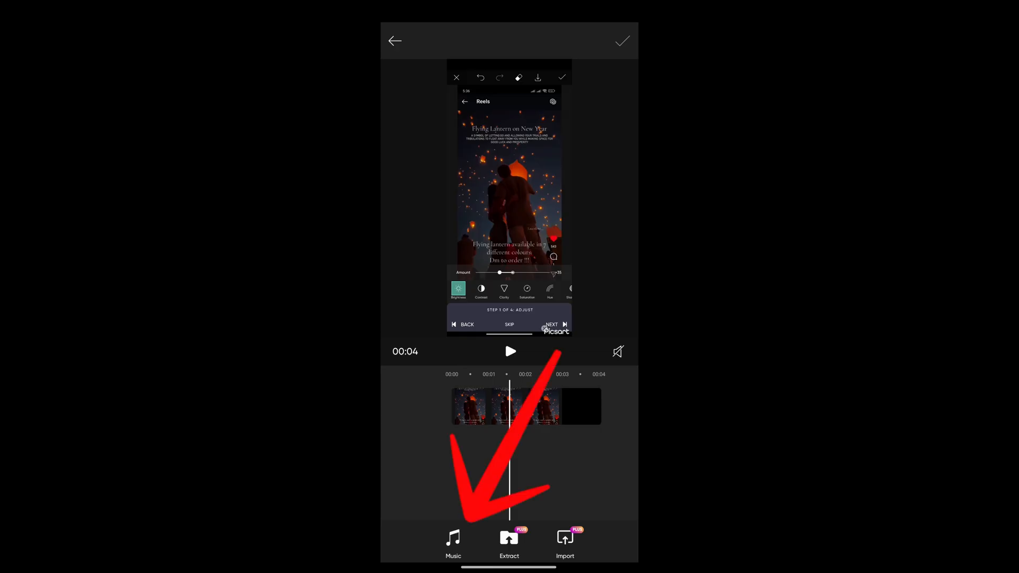
- Bring up the Music library from the editor's audio options
left_click(453, 542)
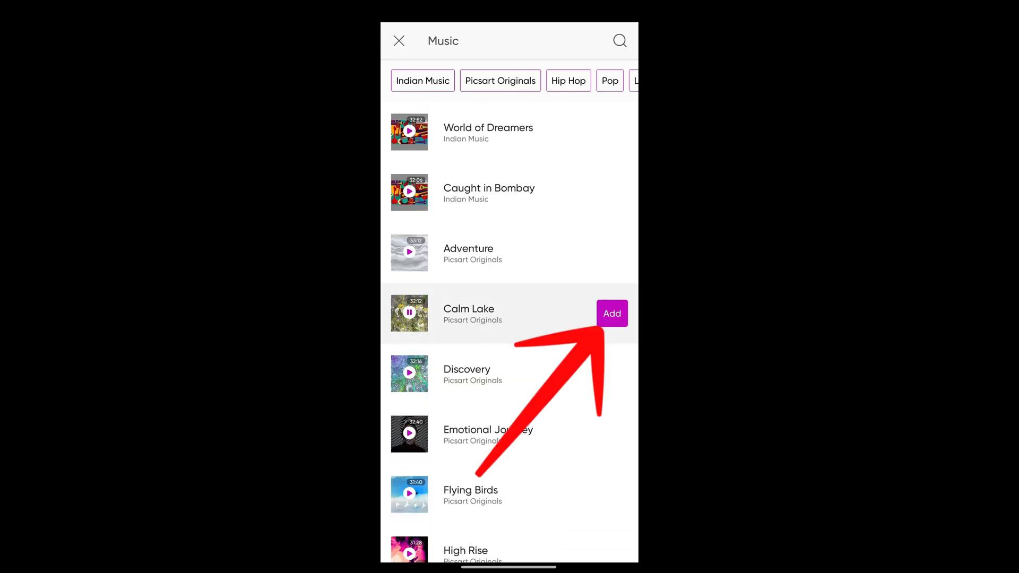
- Add the Calm Lake track from Picsart Originals as the clip's music
left_click(612, 315)
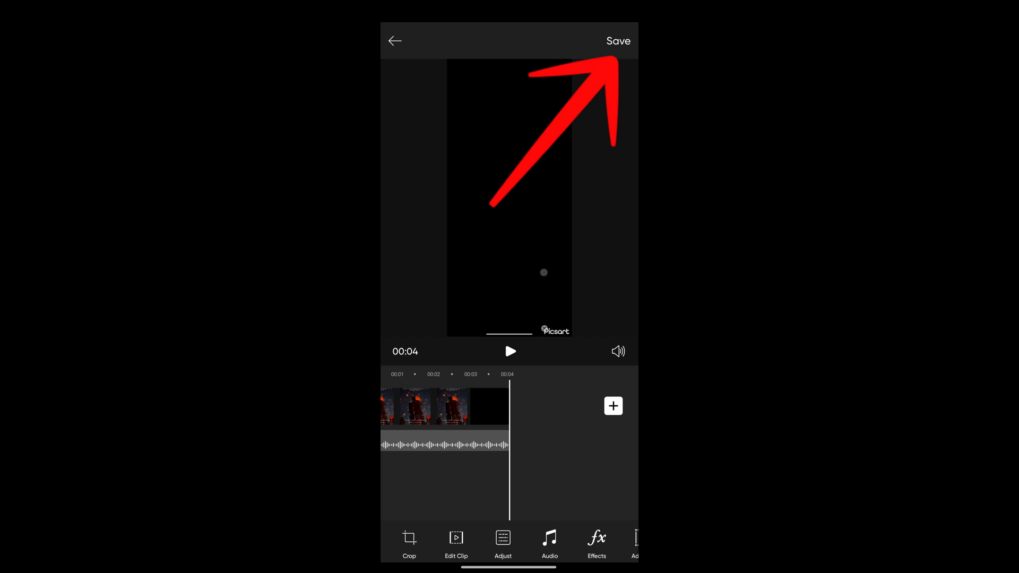
- Save the lantern clip with its Calm Lake soundtrack, starting export at 0%
left_click(617, 41)
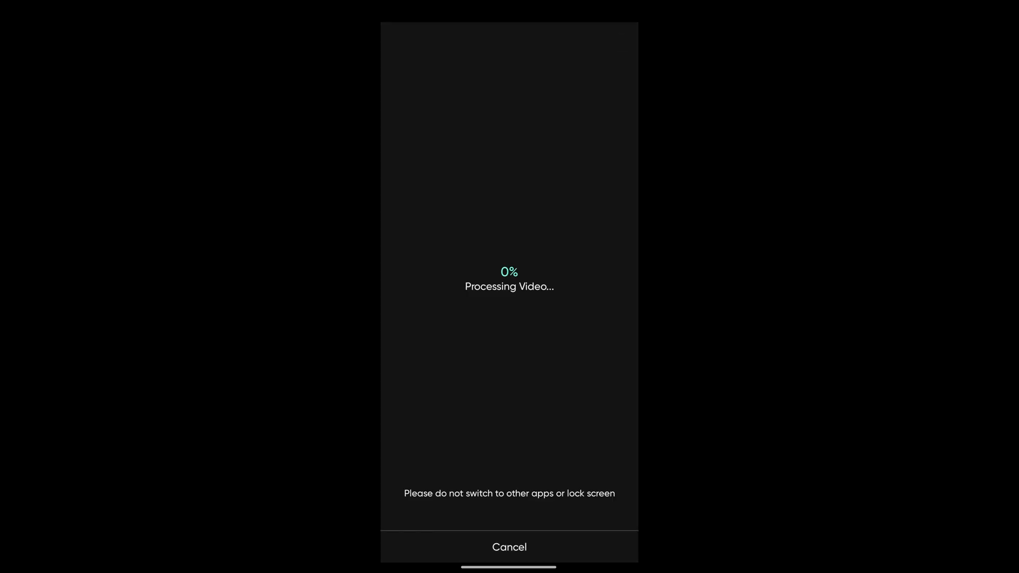